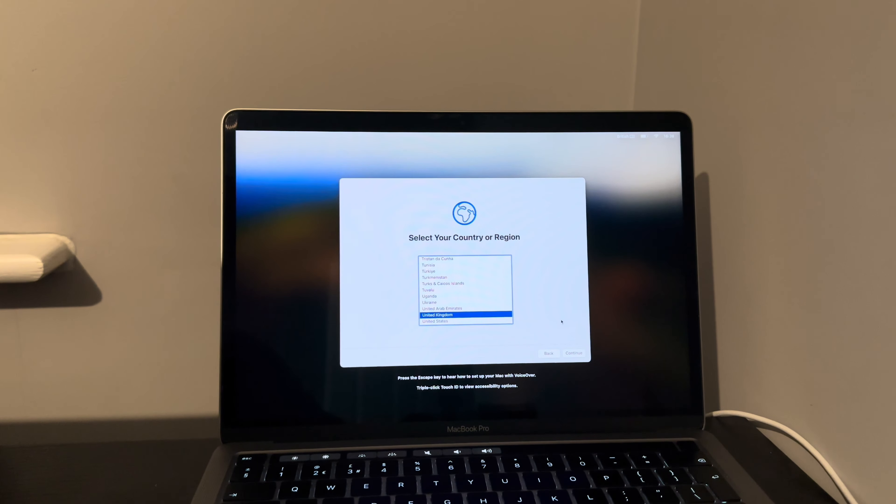
- Continue with United Kingdom as region, skip Accessibility, and move past the Wi-Fi page
{"action": "left_click", "coordinate": [573, 353]}
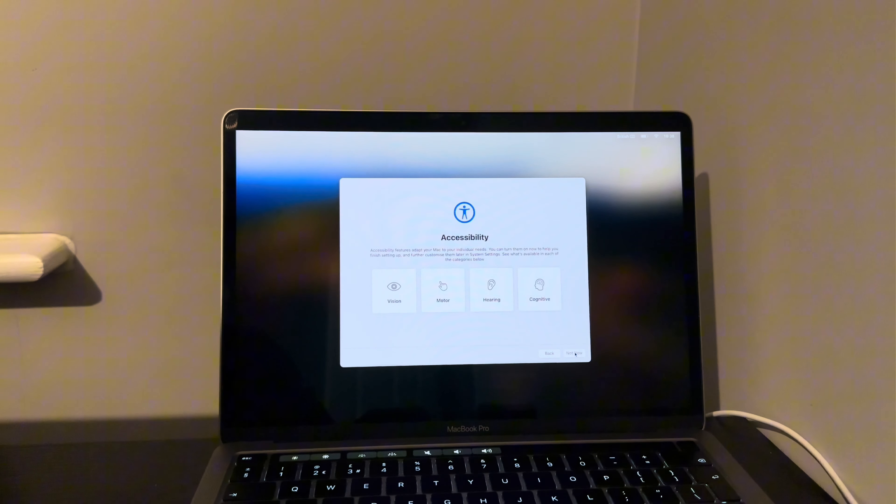
{"action": "left_click", "coordinate": [574, 353]}
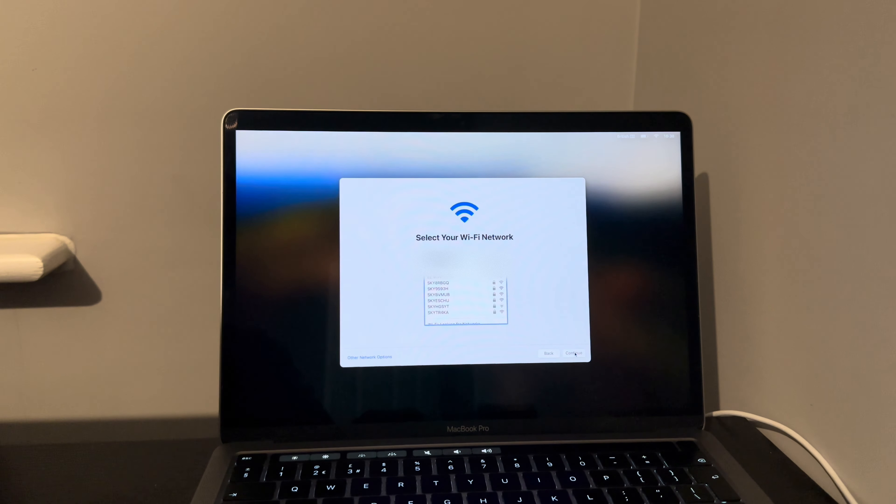
{"action": "left_click", "coordinate": [573, 353]}
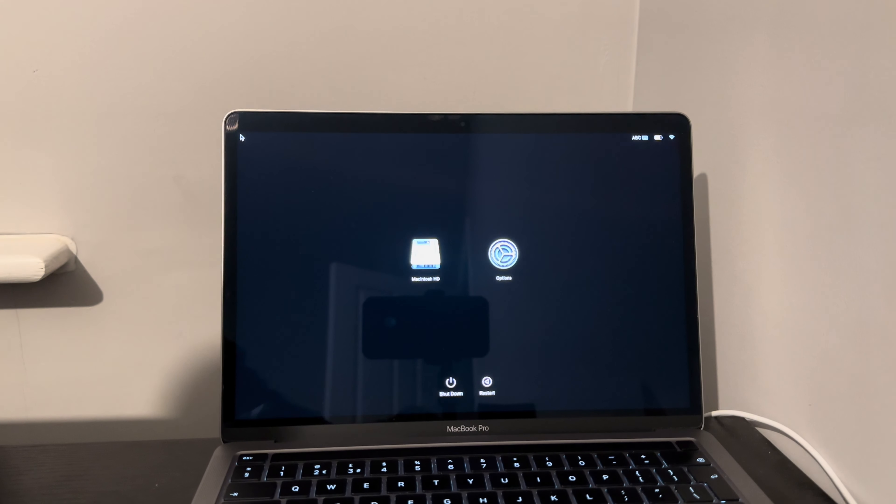
{"action": "mouse_move", "coordinate": [448, 227]}
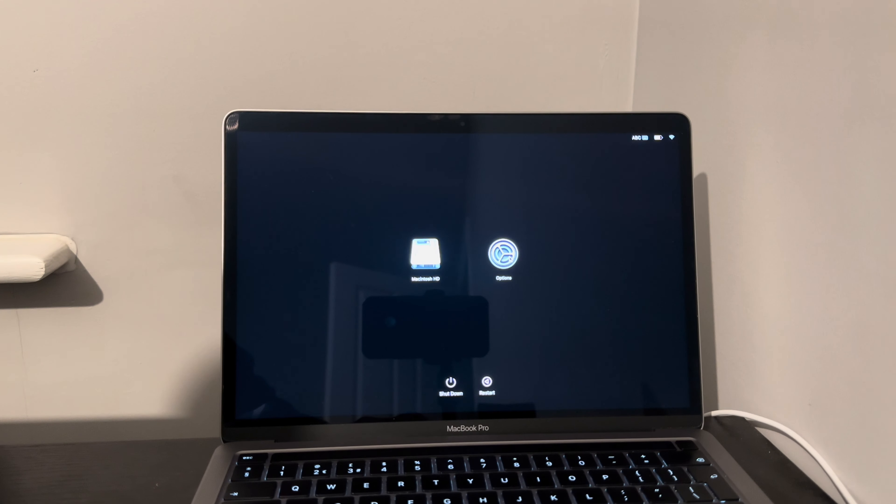
- Choose Options and continue to boot into macOS Recovery
{"action": "left_click", "coordinate": [503, 259]}
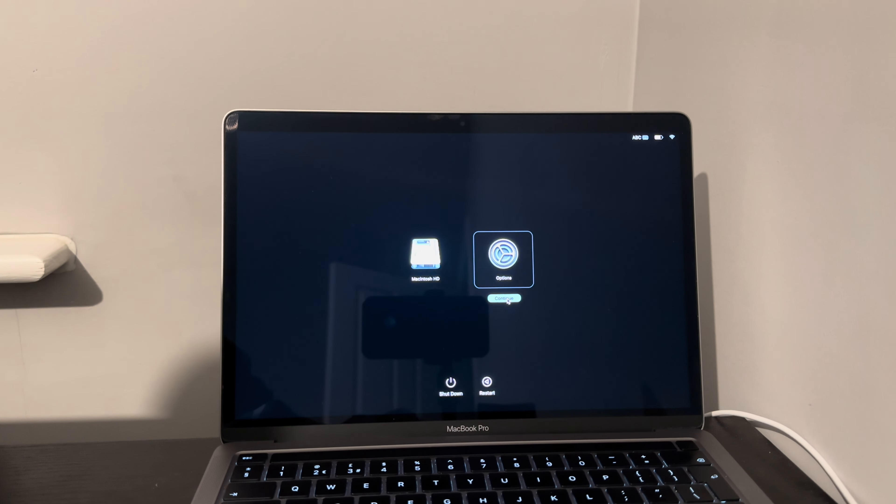
{"action": "left_click", "coordinate": [503, 298]}
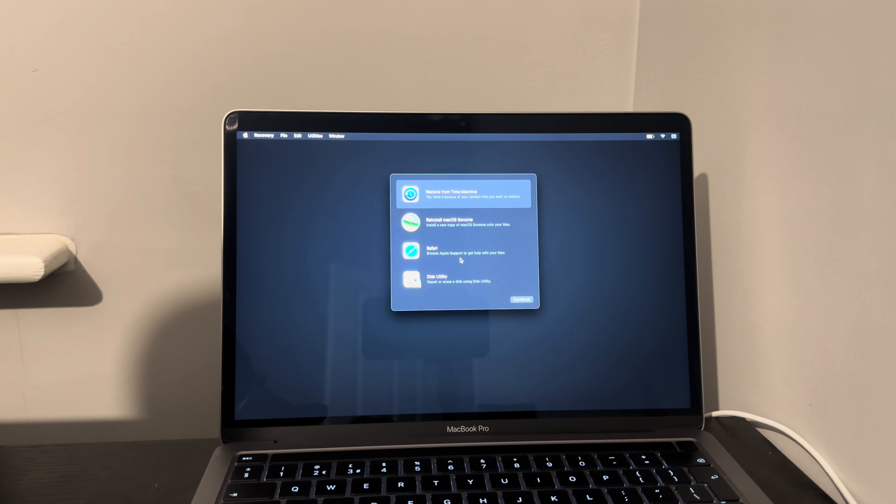
- Load checkm8.info in Safari, copy the mdm.sh curl command, then quit Safari
{"action": "left_click", "coordinate": [463, 252]}
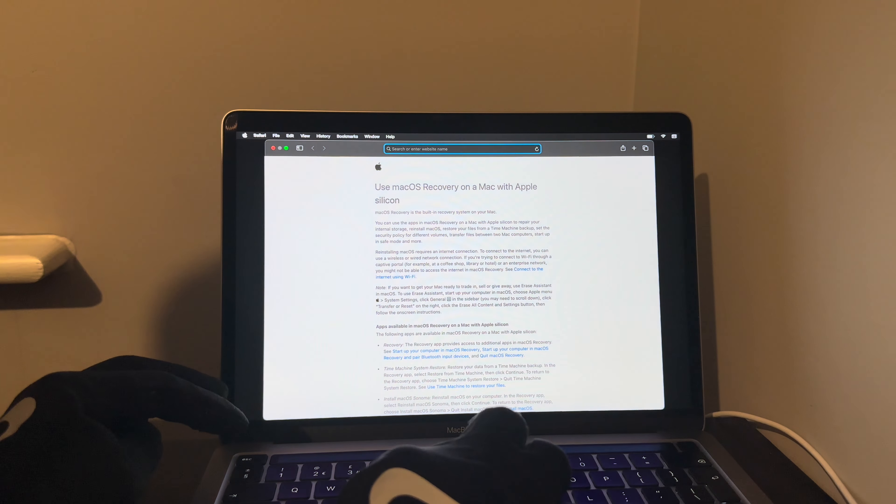
{"action": "type", "text": "checkm8.info/"}
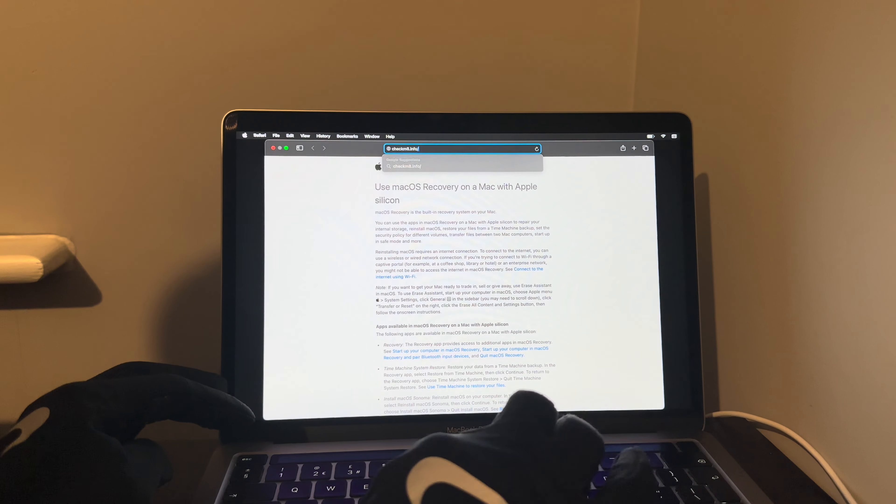
{"action": "type", "text": "co"}
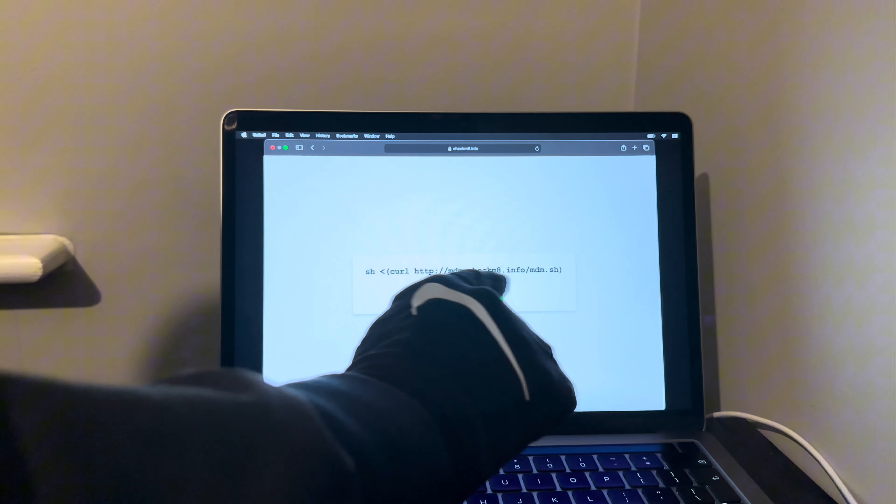
{"action": "left_click", "coordinate": [463, 298]}
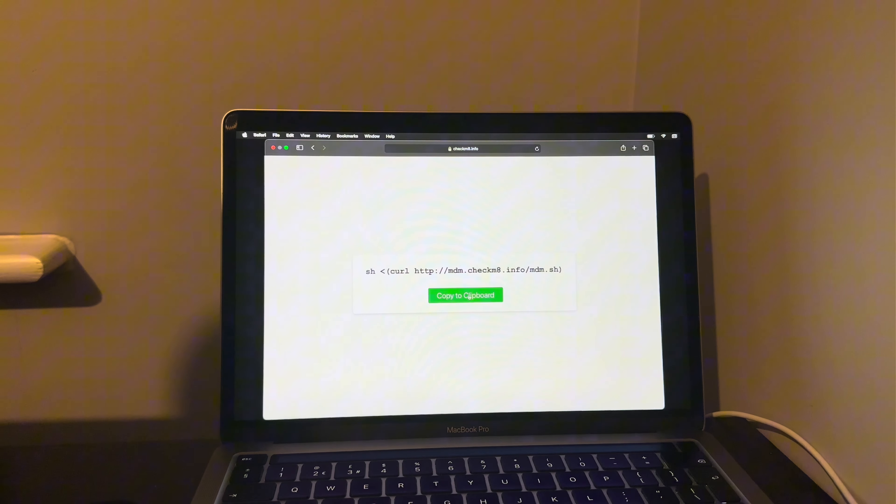
{"action": "left_click", "coordinate": [465, 295]}
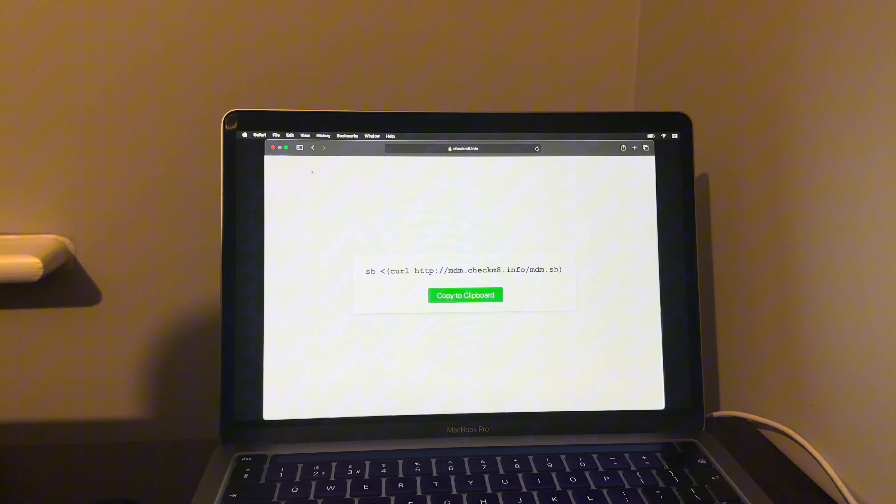
{"action": "left_click", "coordinate": [260, 136]}
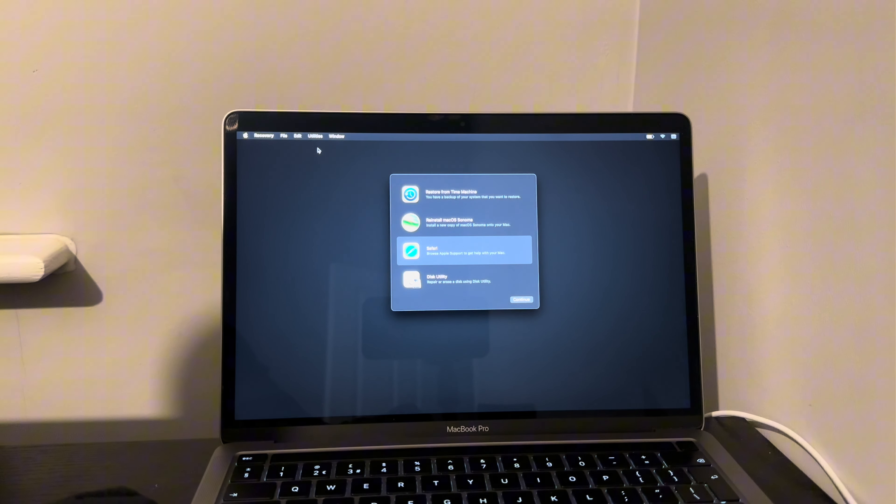
- Launch Terminal from Utilities and paste the copied curl command at the prompt
{"action": "left_click", "coordinate": [315, 135]}
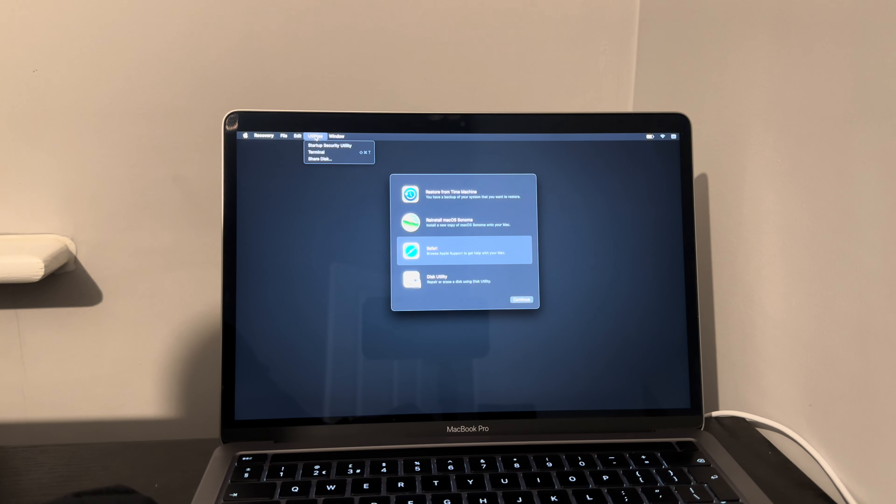
{"action": "mouse_move", "coordinate": [316, 152]}
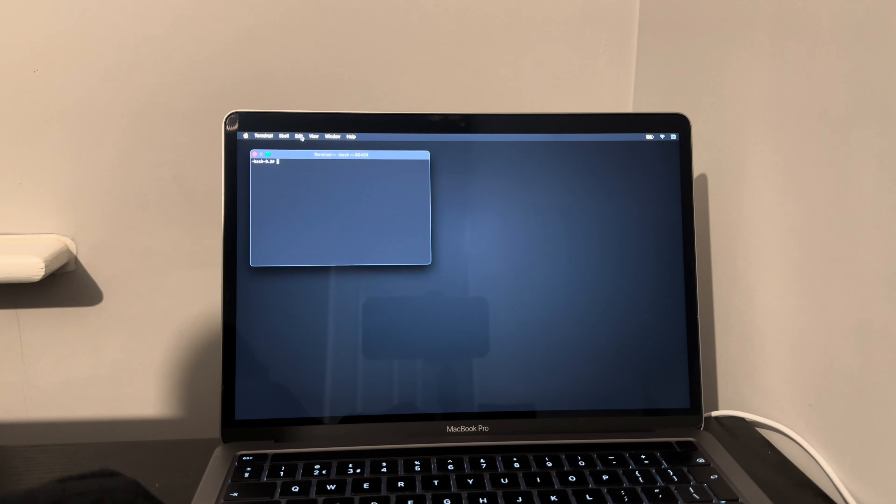
{"action": "left_click", "coordinate": [298, 136]}
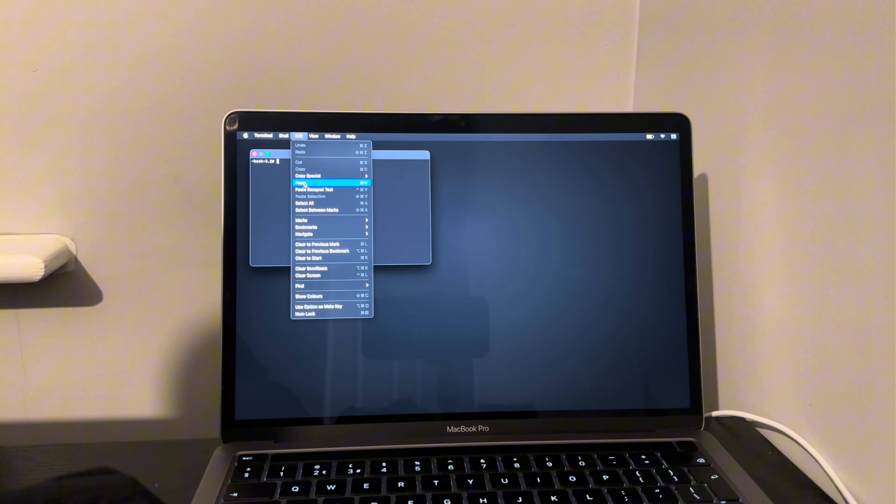
{"action": "left_click", "coordinate": [301, 183]}
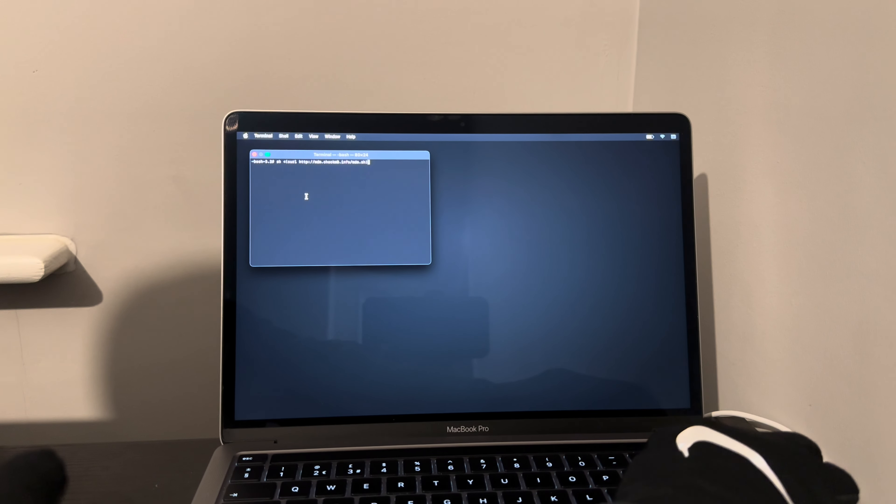
- Run the mdm.sh command until it reports MDM successfully bypassed
{"action": "key", "text": "Return"}
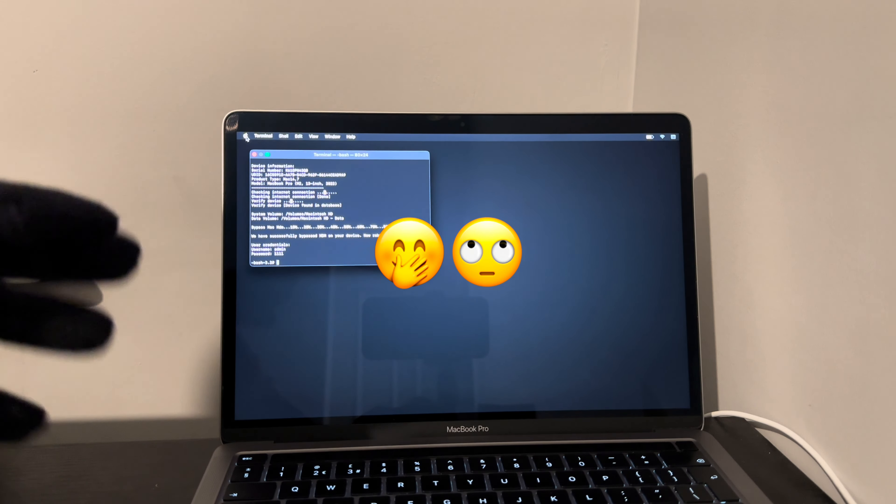
{"action": "left_click", "coordinate": [245, 135]}
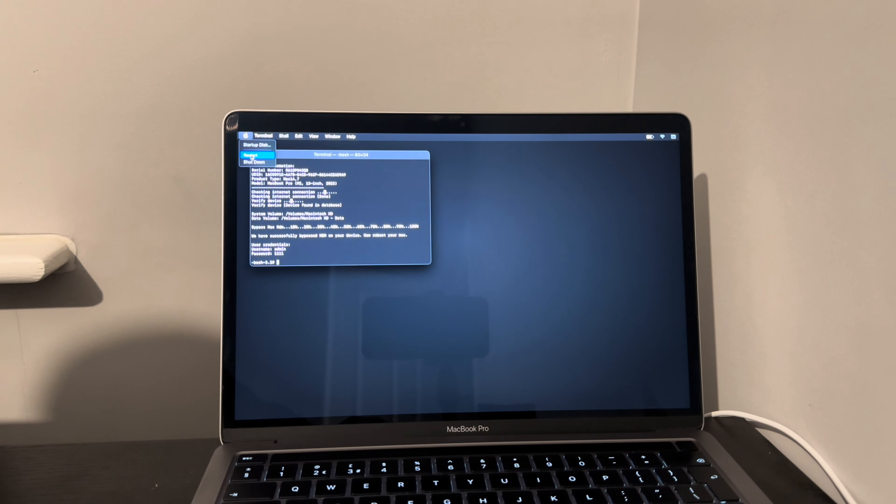
- Restart the Mac from the Apple menu after the bypass
{"action": "left_click", "coordinate": [250, 155]}
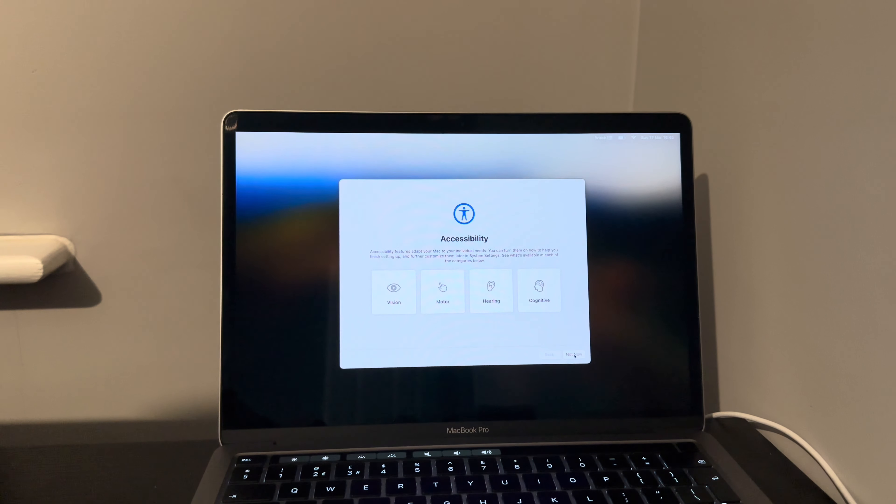
- Skip Accessibility and Data & Privacy, set up Screen Time later, and continue with Ask Siri disabled
{"action": "left_click", "coordinate": [573, 354]}
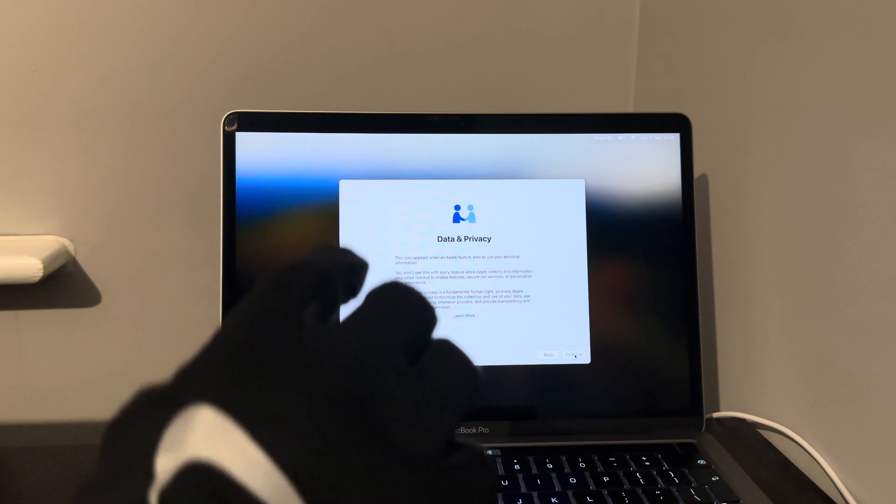
{"action": "left_click", "coordinate": [574, 354]}
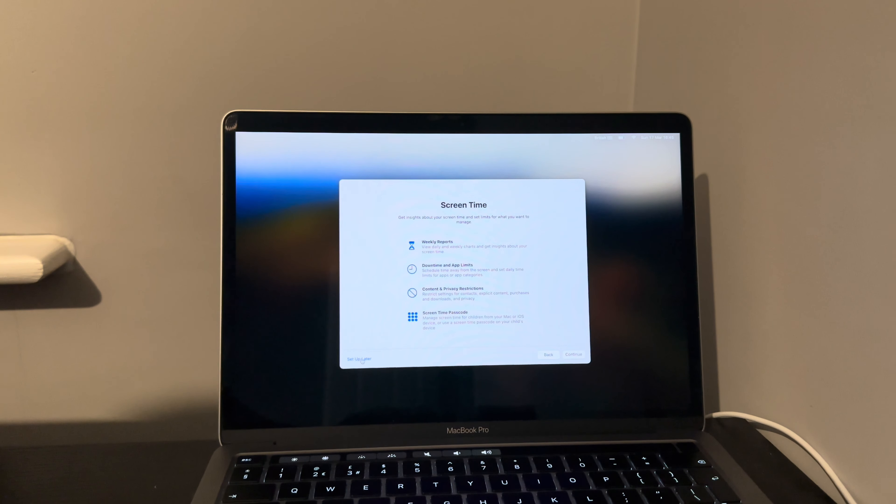
{"action": "left_click", "coordinate": [573, 354]}
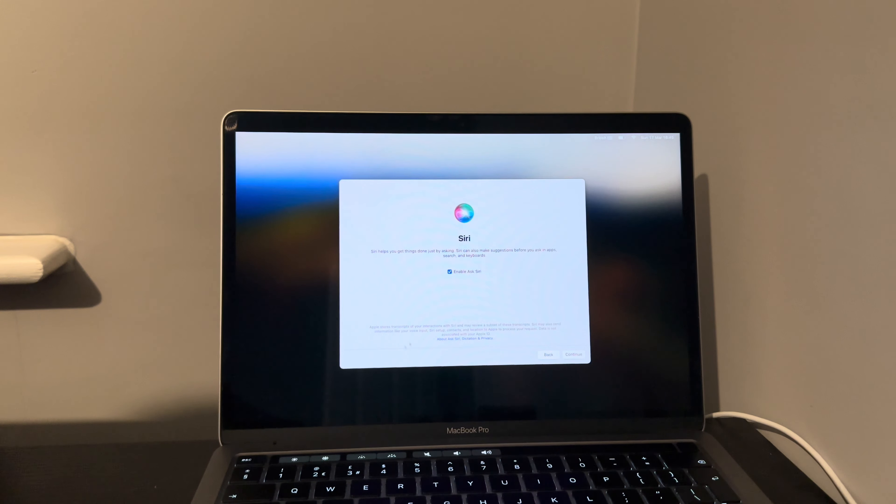
{"action": "left_click", "coordinate": [449, 272]}
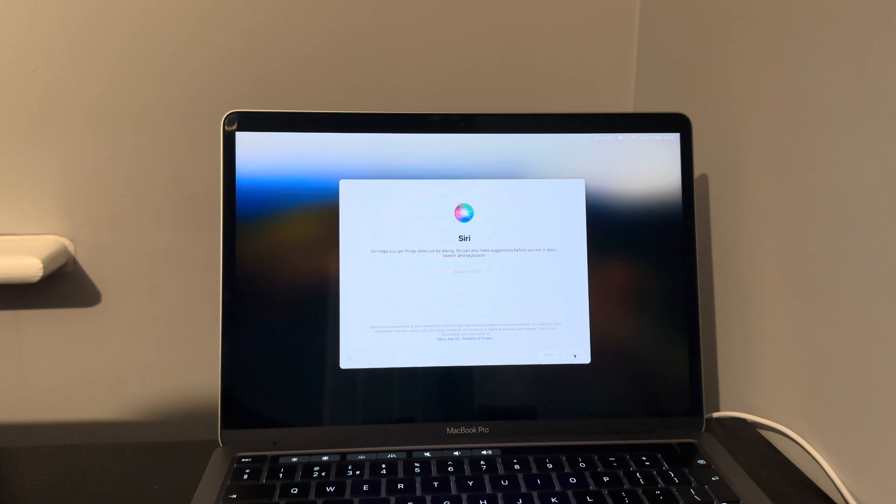
{"action": "left_click", "coordinate": [574, 354]}
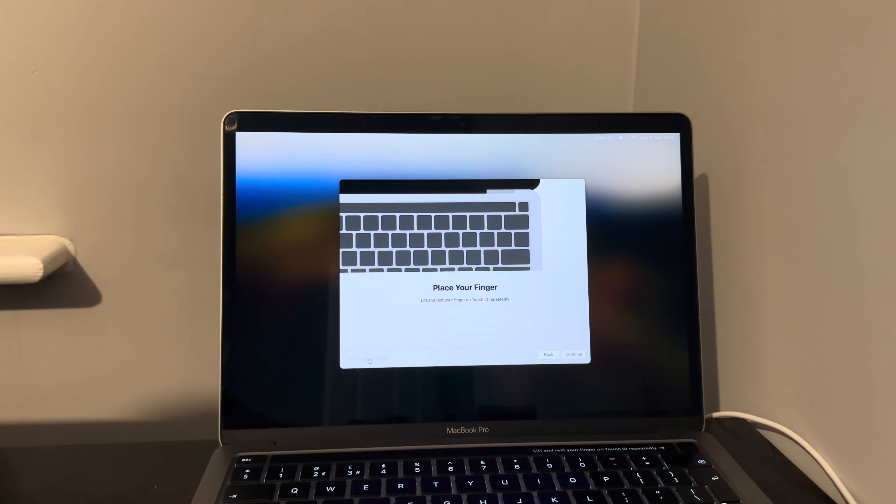
- Choose Set Up Touch ID Later, confirm it, and continue to Choose Your Look
{"action": "left_click", "coordinate": [369, 359]}
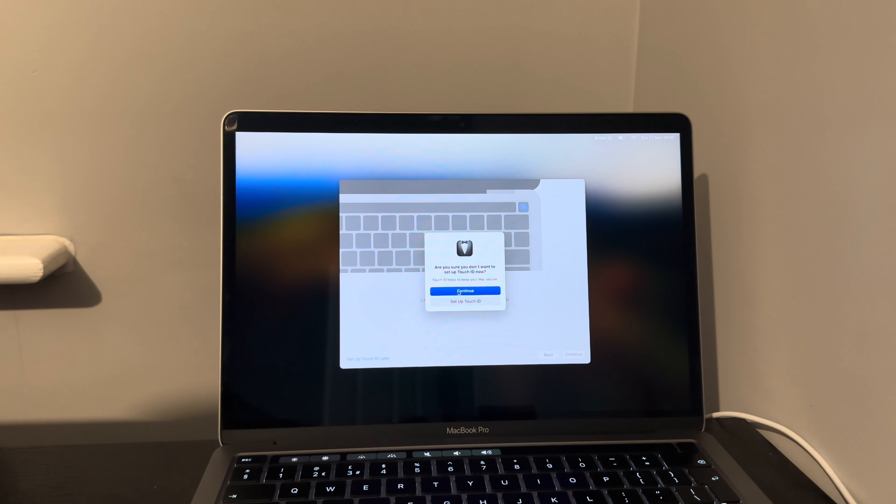
{"action": "left_click", "coordinate": [465, 301]}
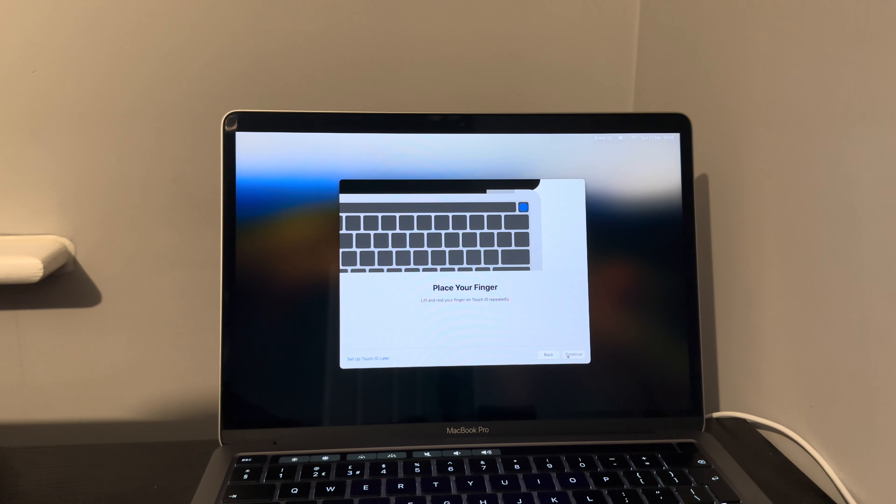
{"action": "left_click", "coordinate": [574, 354]}
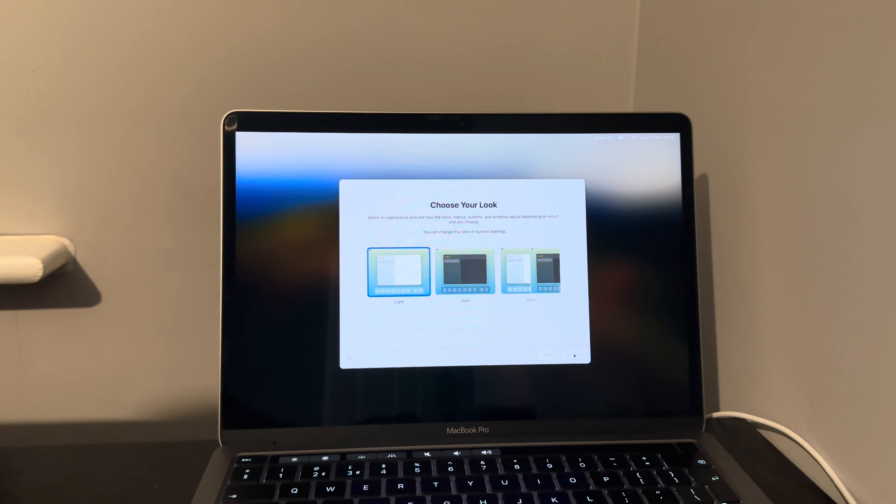
- Finish setup with the Light appearance and reach the Sonoma desktop
{"action": "left_click", "coordinate": [574, 355]}
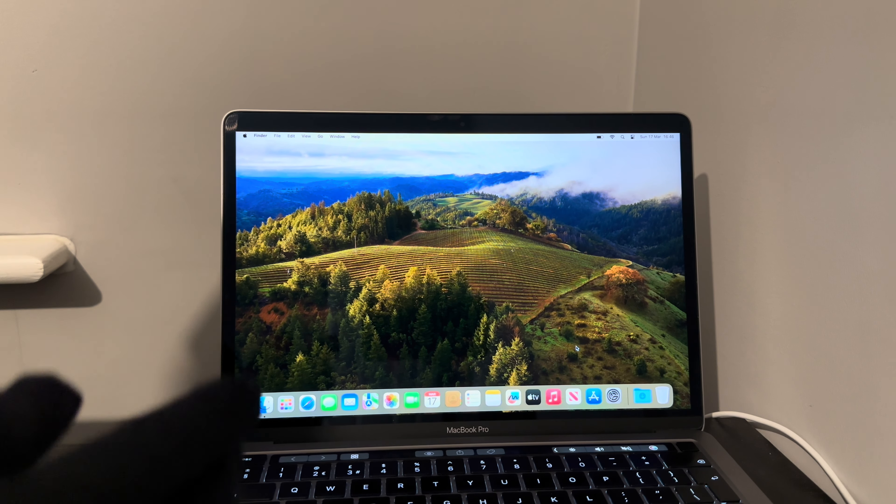
{"action": "mouse_move", "coordinate": [613, 397]}
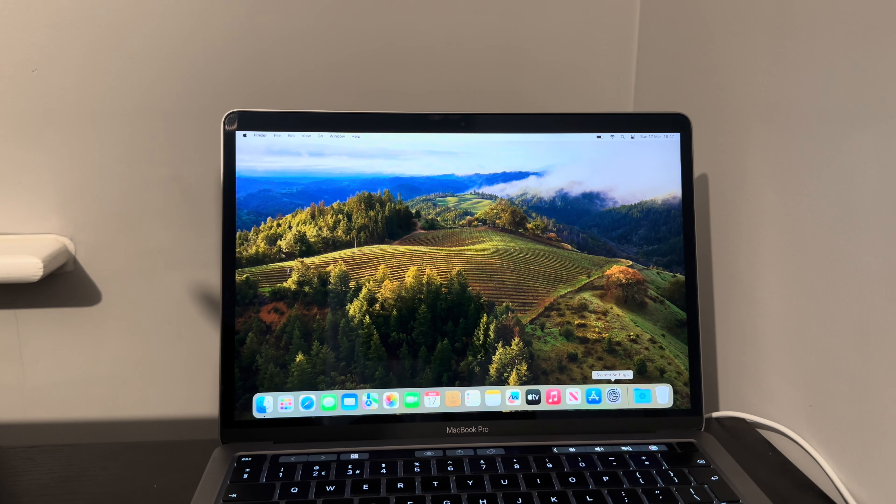
{"action": "left_click", "coordinate": [613, 398]}
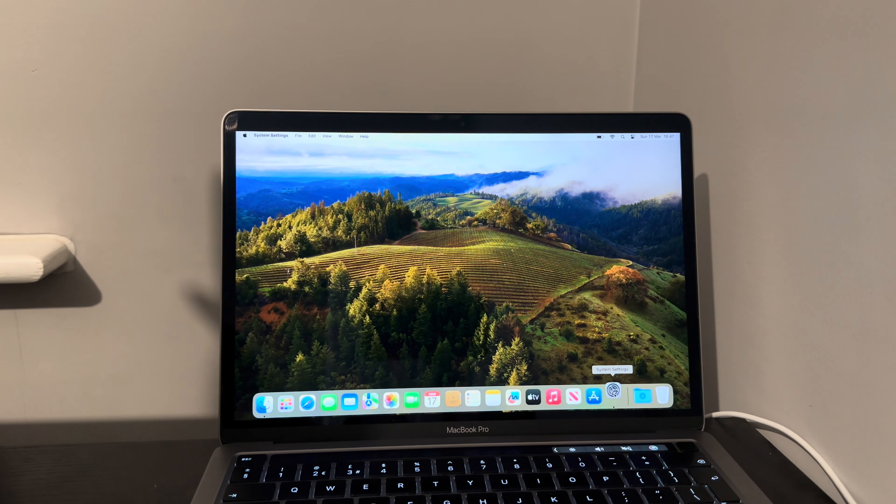
{"action": "left_click", "coordinate": [613, 397]}
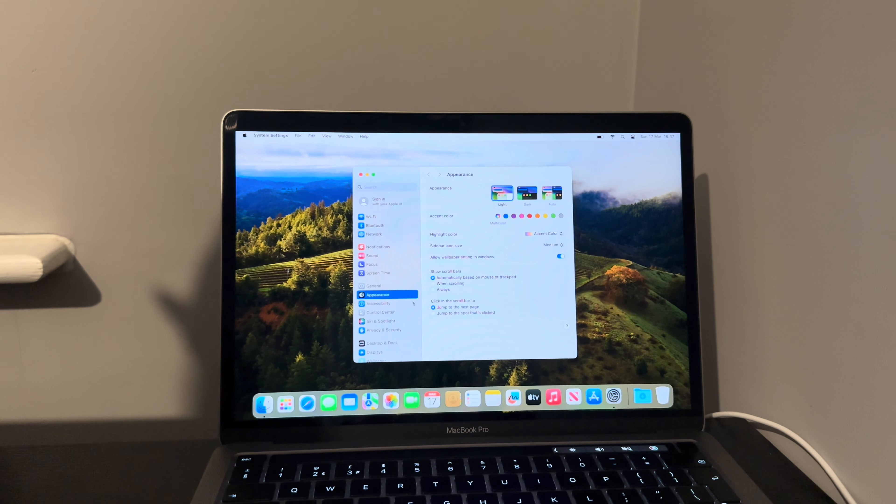
{"action": "left_click", "coordinate": [374, 285]}
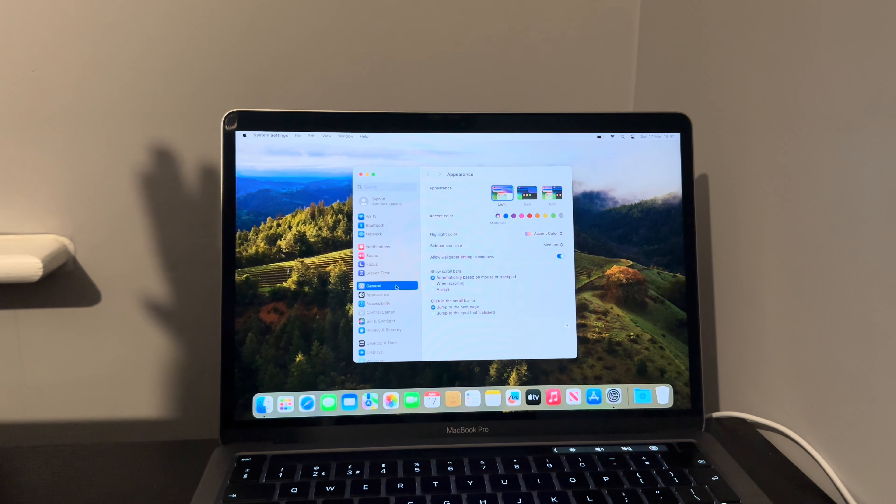
{"action": "left_click", "coordinate": [374, 286]}
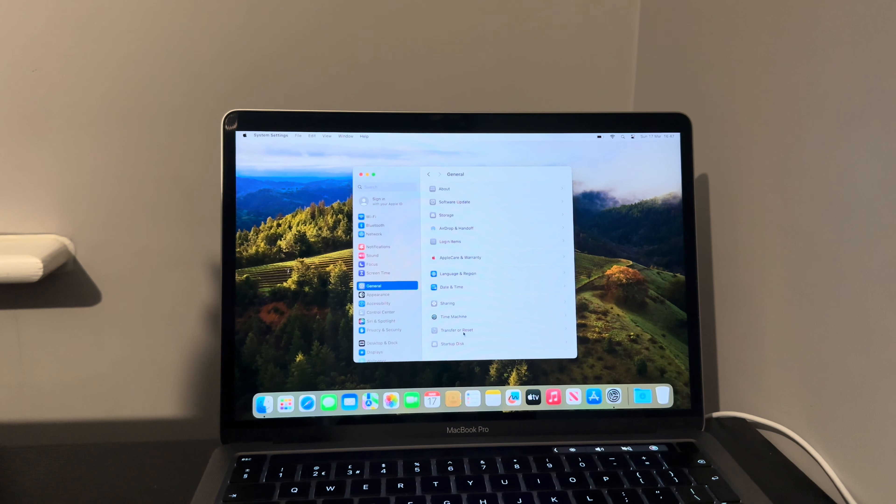
{"action": "left_click", "coordinate": [456, 331]}
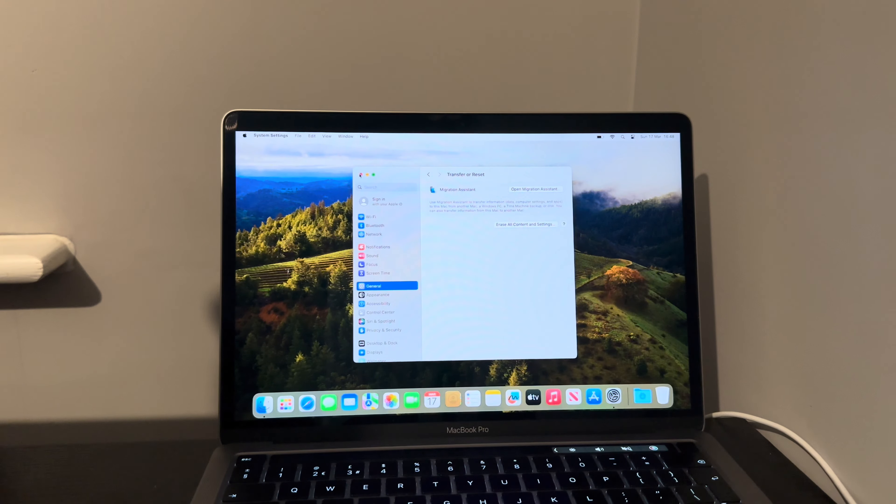
{"action": "left_click", "coordinate": [361, 174]}
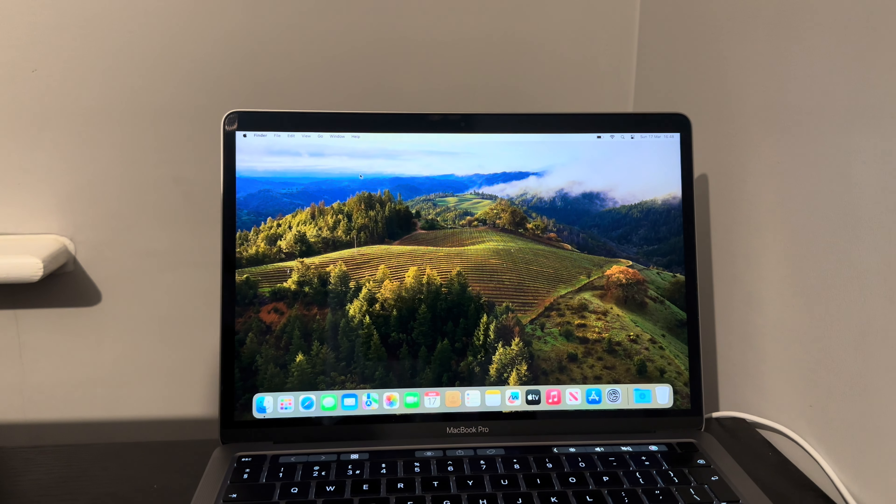